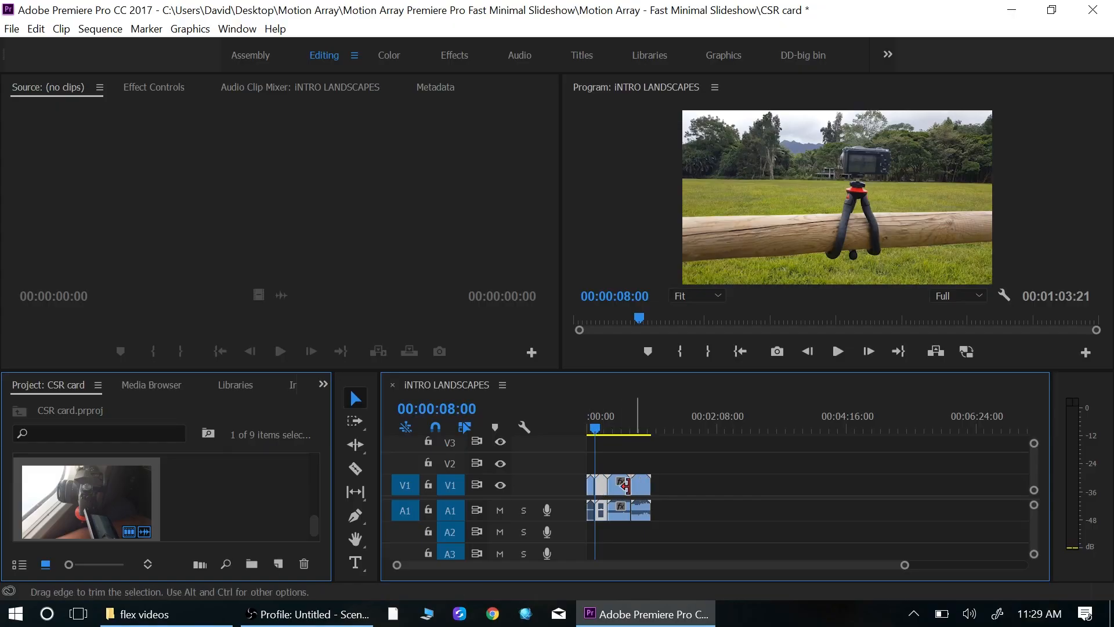
- Swap the camera-at-window clip to the start of the V1 track with Ctrl+Alt drag
{"action": "left_click", "coordinate": [605, 485]}
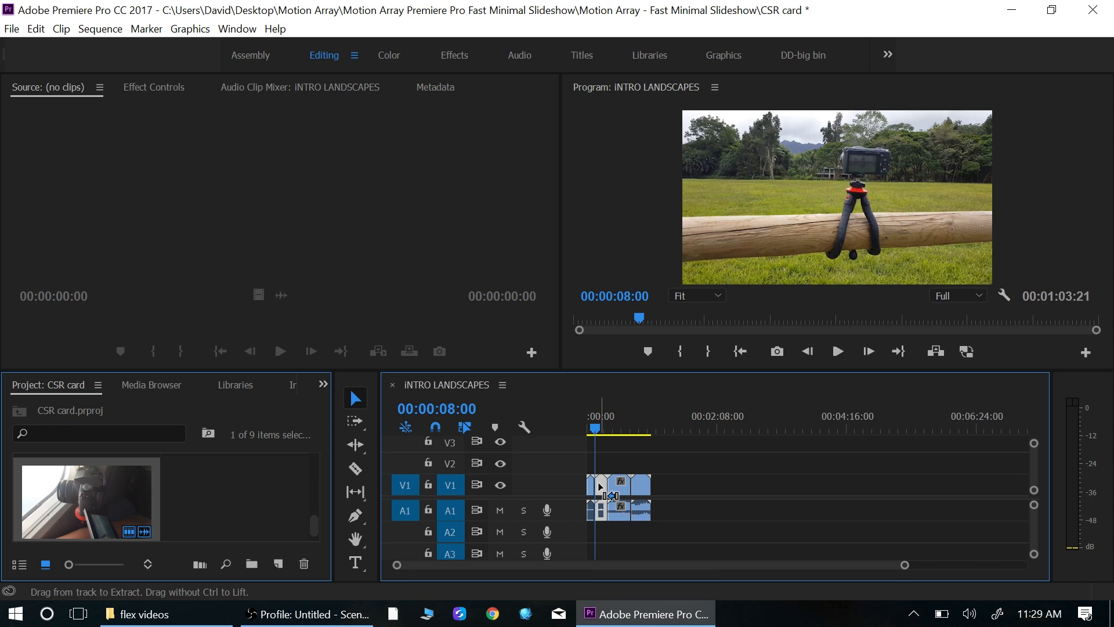
{"action": "left_click_drag", "start_coordinate": [643, 494], "coordinate": [663, 495]}
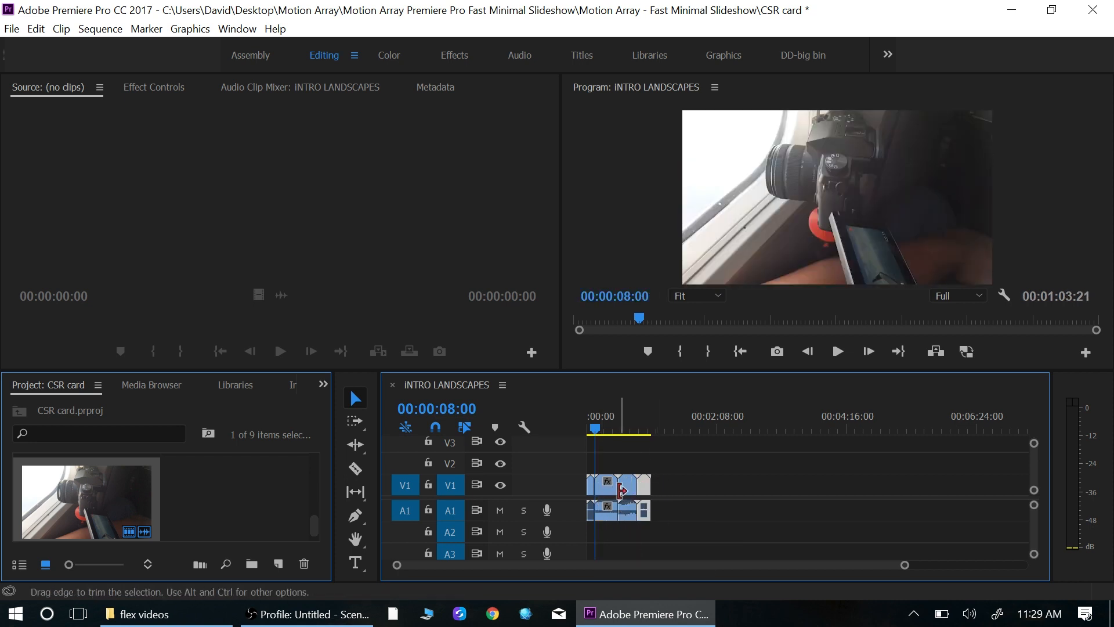
{"action": "mouse_move", "coordinate": [606, 494]}
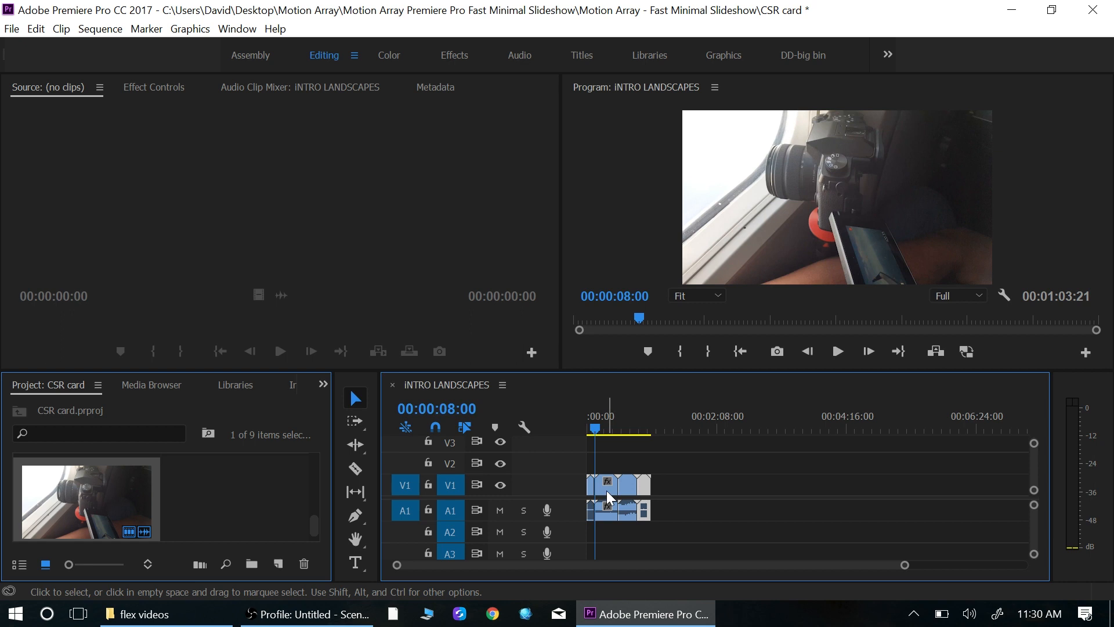
{"action": "mouse_move", "coordinate": [608, 497]}
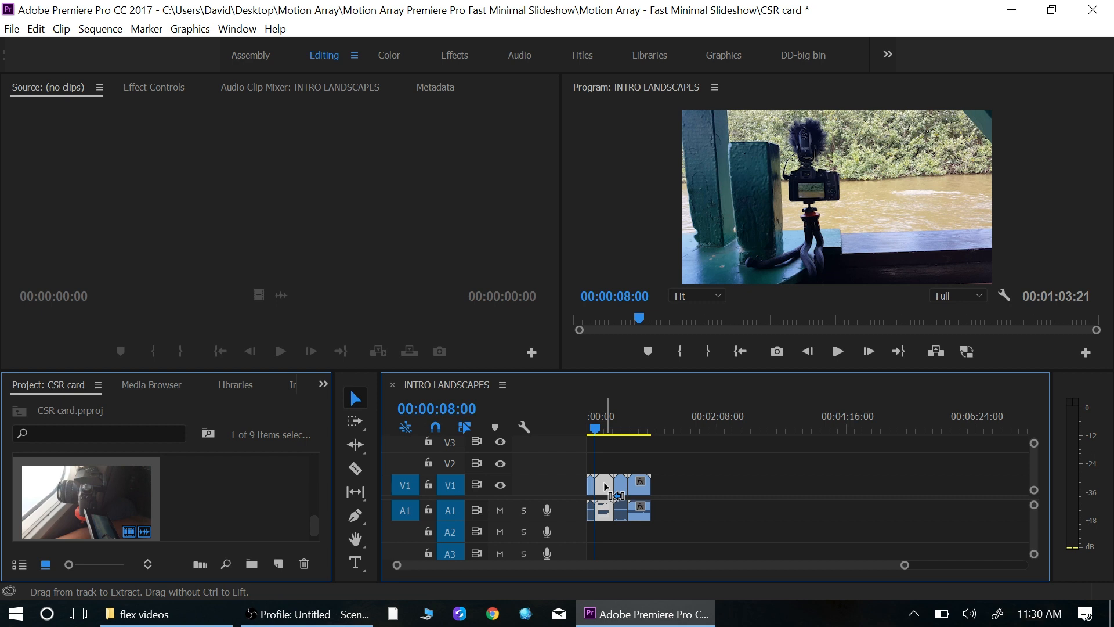
- Shift a V1 clip later in the sequence so the riverside camera shot opens it, leaving no gaps
{"action": "left_click_drag", "start_coordinate": [606, 486], "coordinate": [664, 495]}
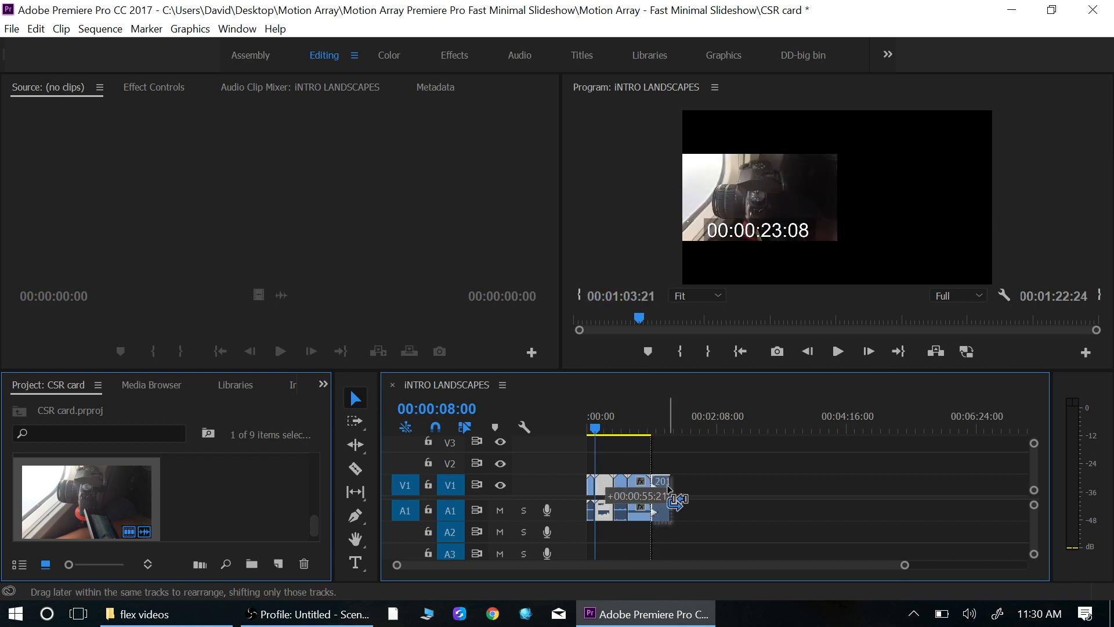